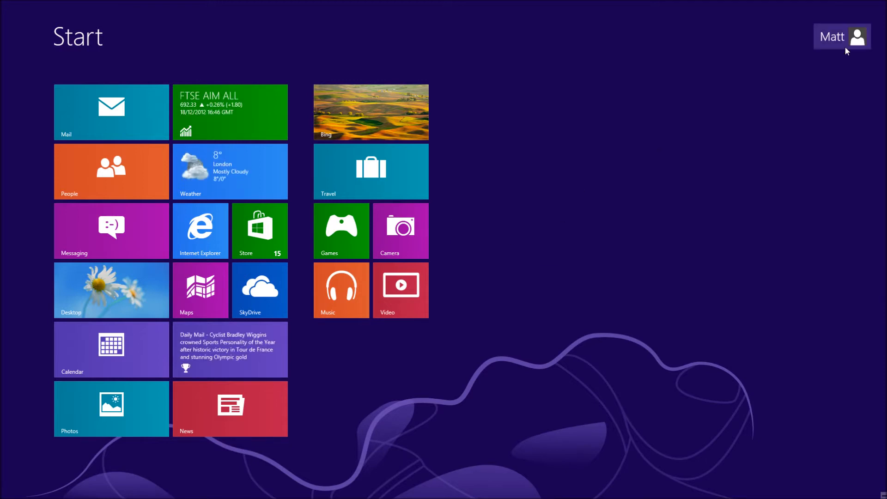
Dismiss the account options, then run netplwiz from the Run box.
click(857, 36)
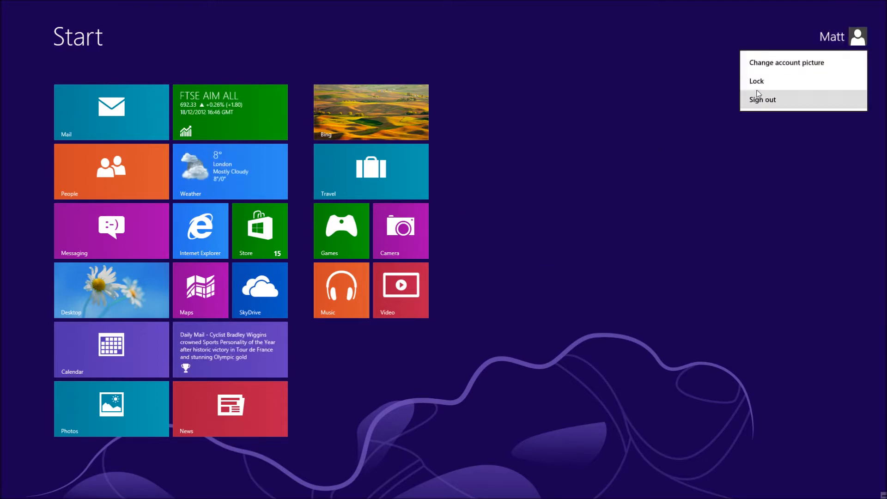
click(597, 229)
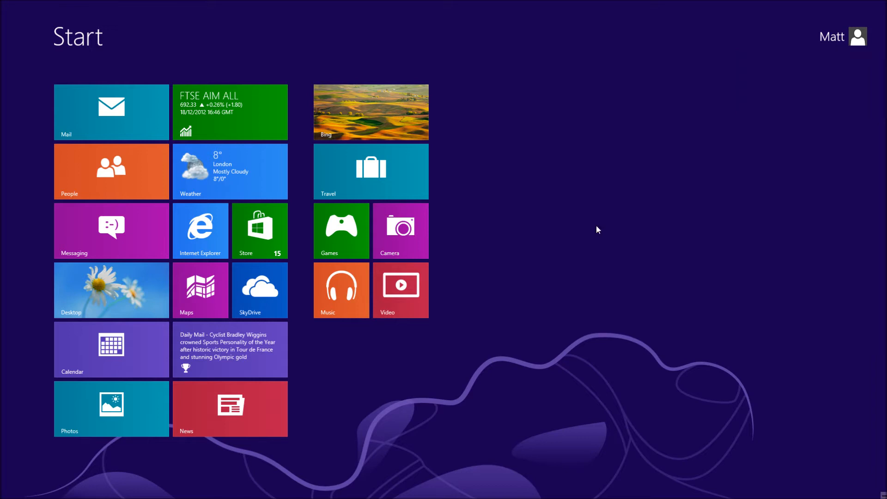
mouse_move(1, 281)
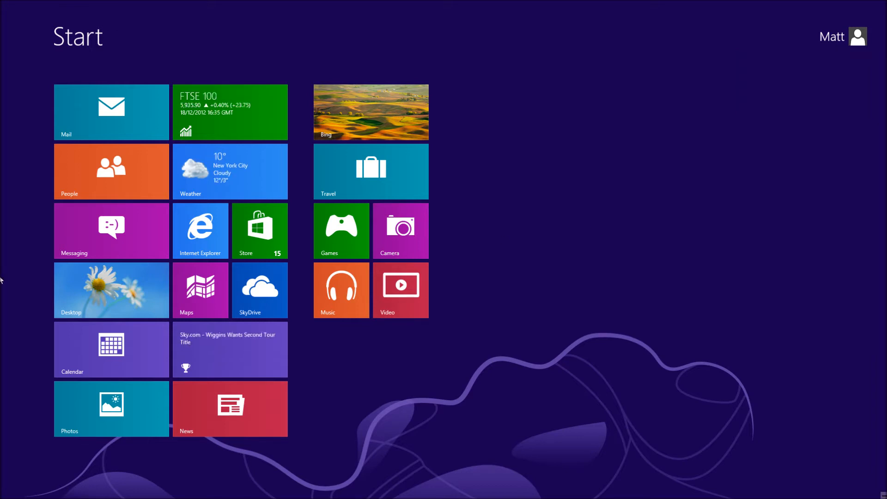
mouse_move(585, 304)
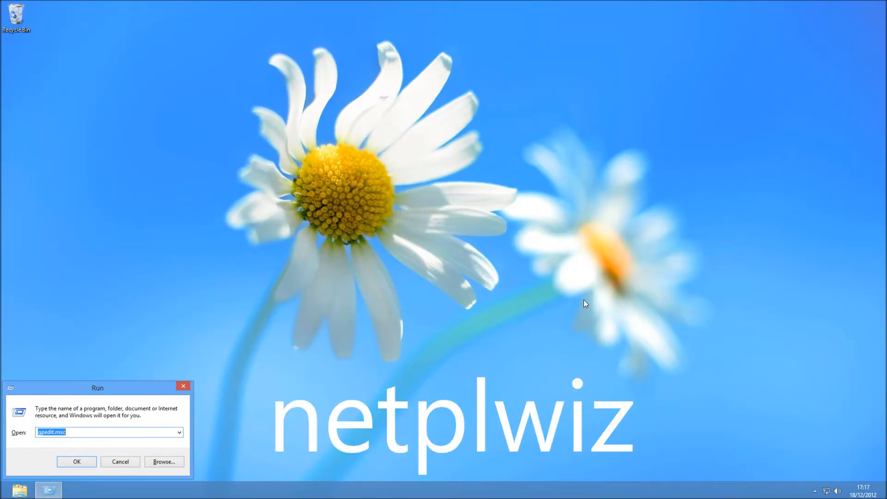
text(netplwiz)
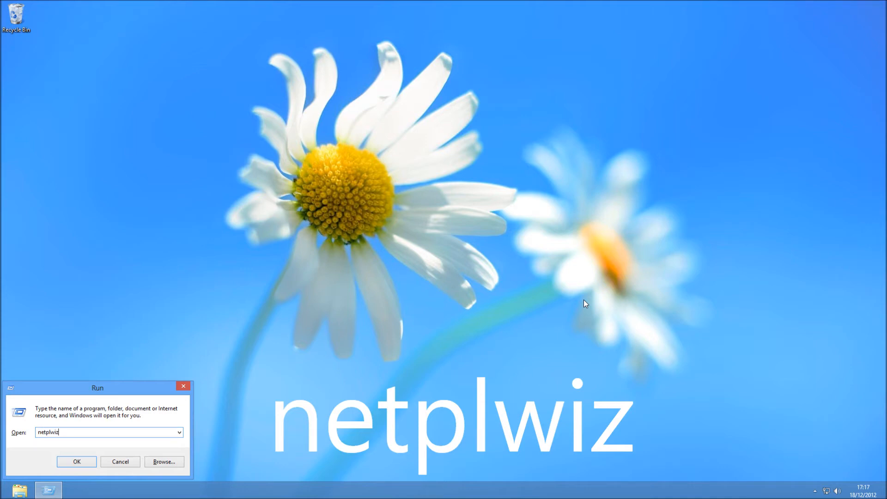
click(76, 462)
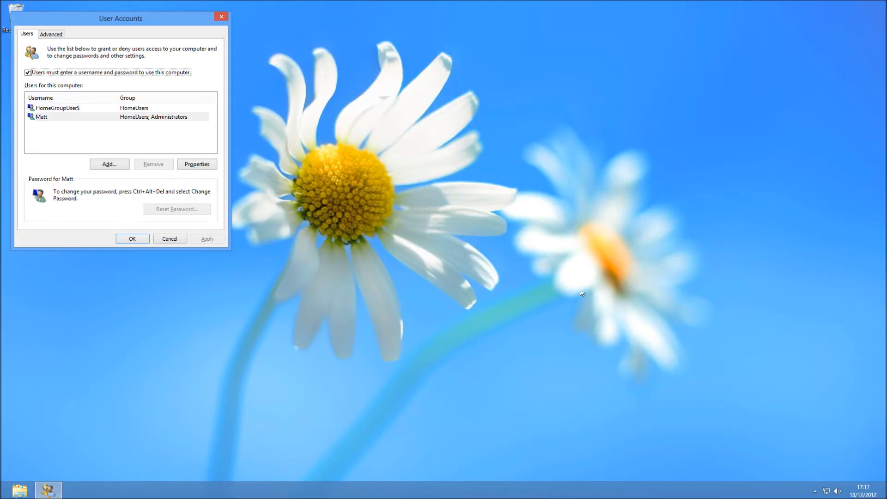
Centre the window, untick 'Users must enter a username and password', and apply.
drag(120, 18, 305, 114)
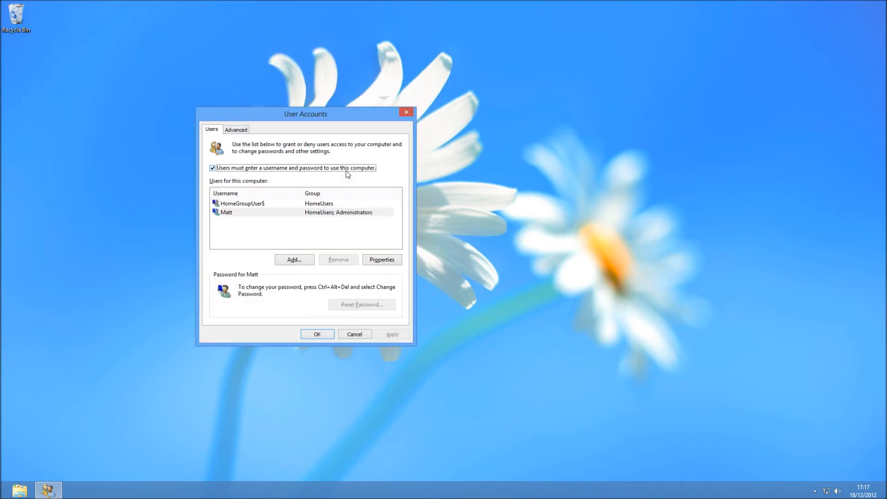
click(213, 168)
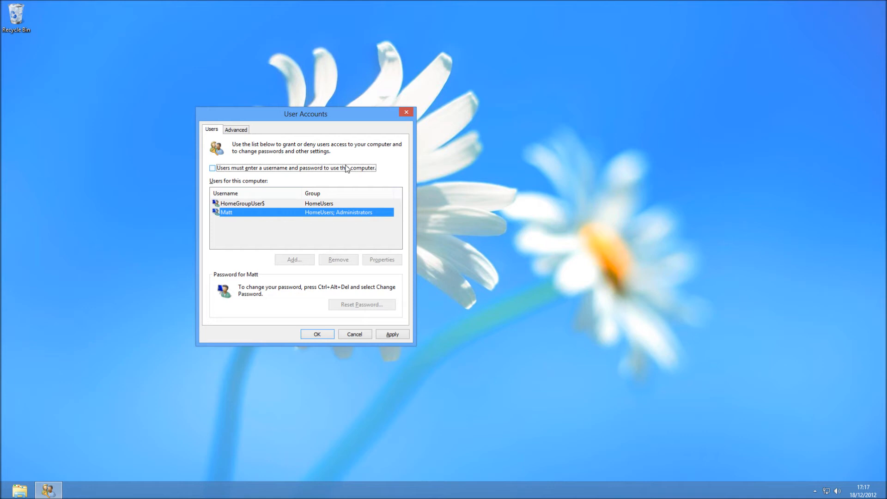
click(235, 129)
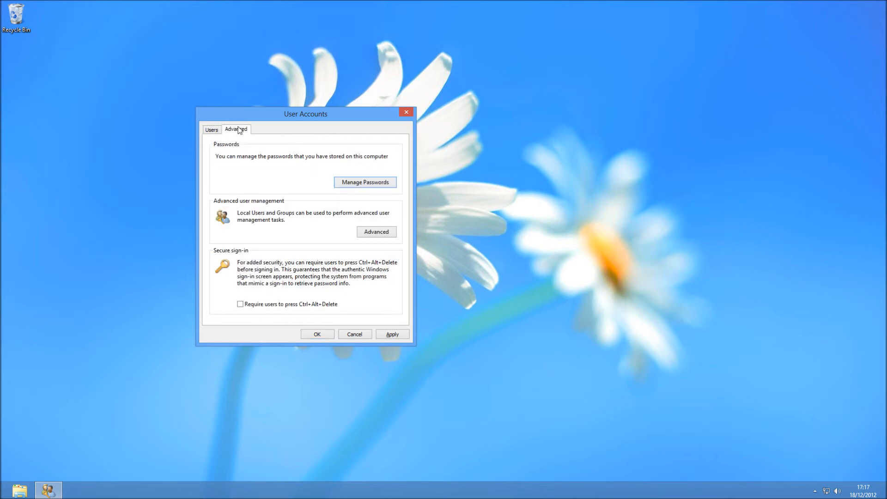
mouse_move(2, 227)
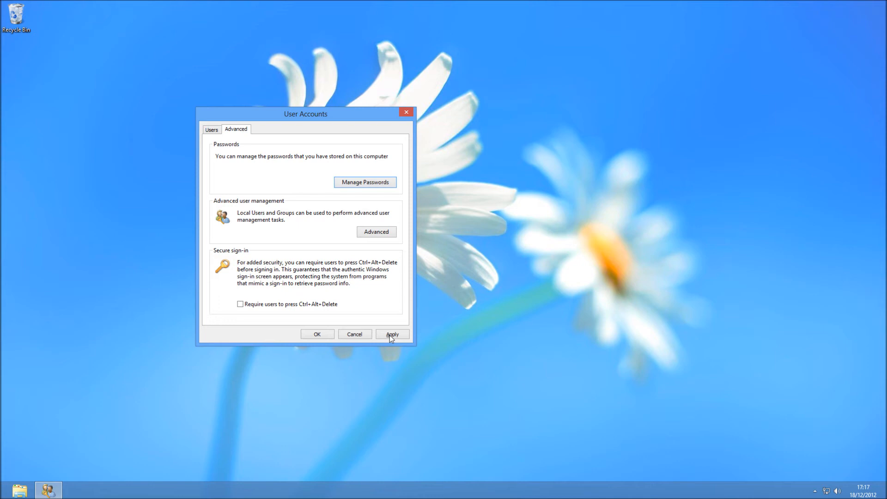
click(391, 334)
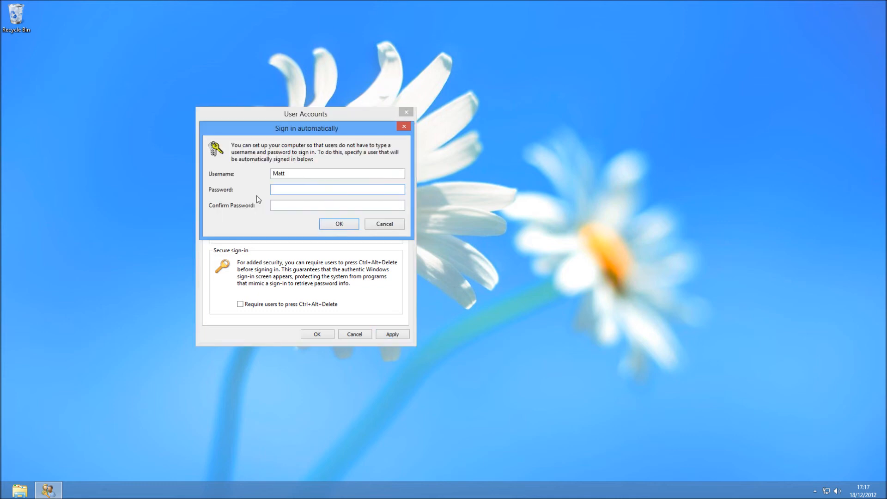
click(337, 189)
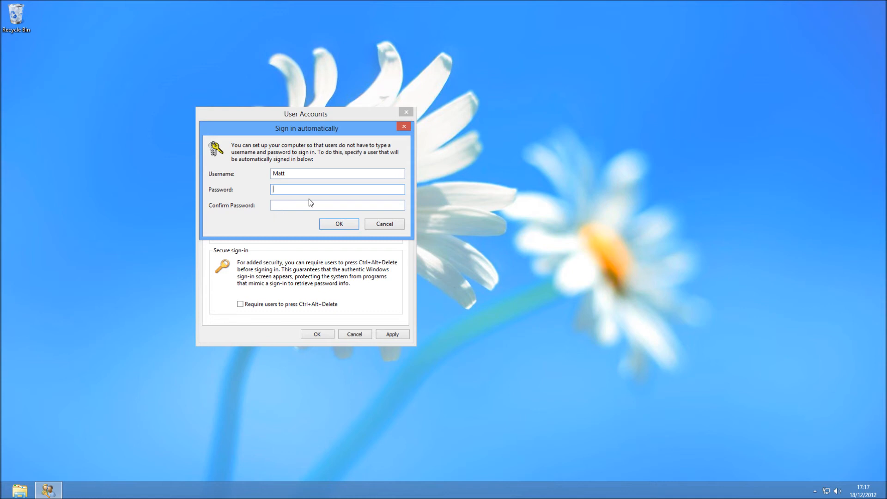
text(password)
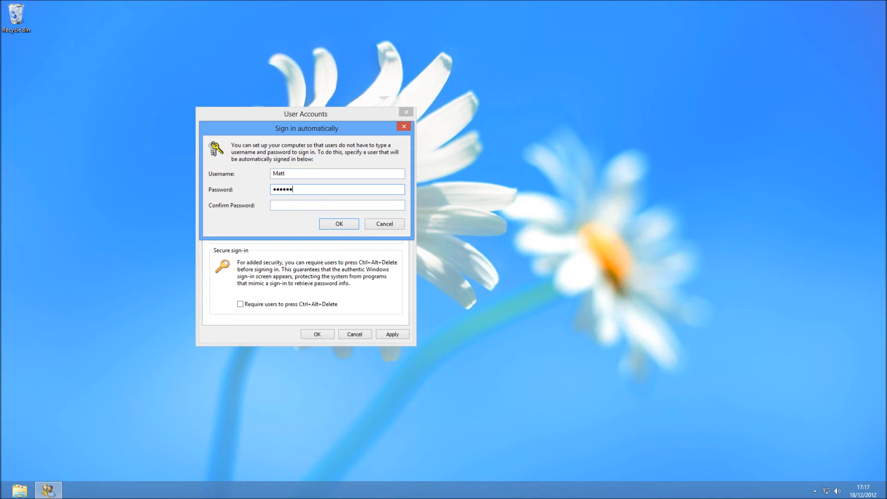
click(338, 224)
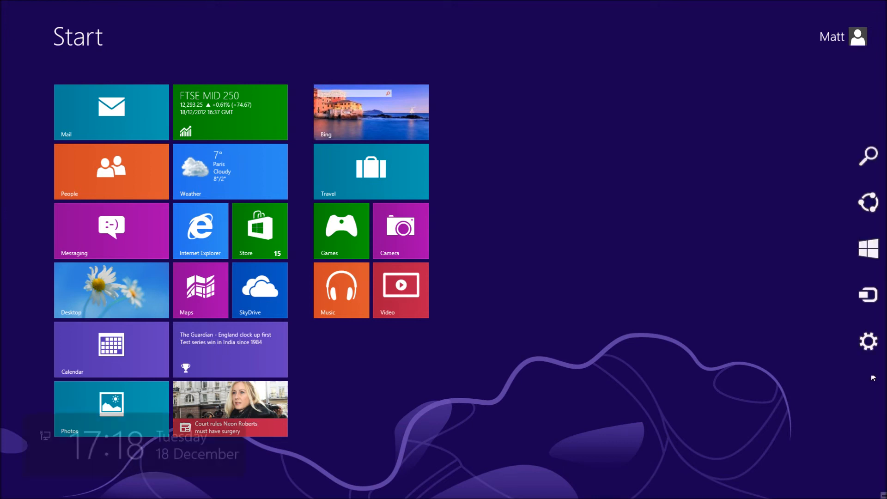
Choose Restart from the Settings charm's Power options.
click(868, 341)
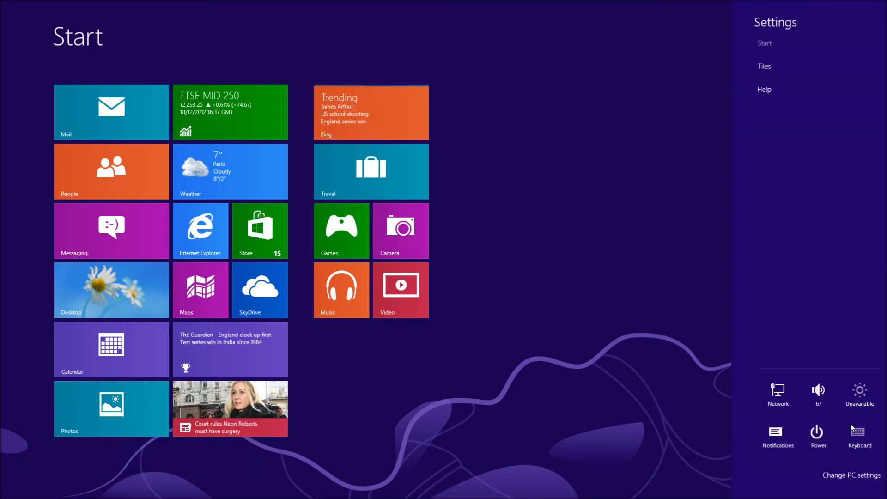
click(818, 436)
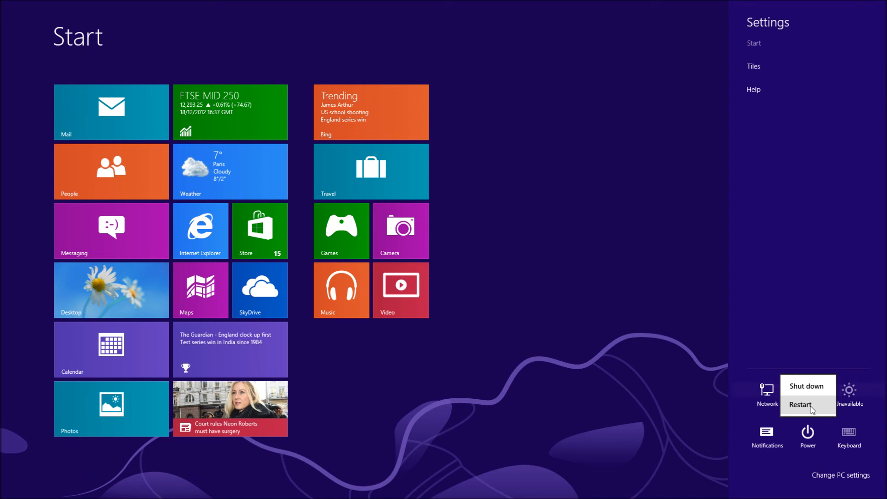
mouse_move(813, 408)
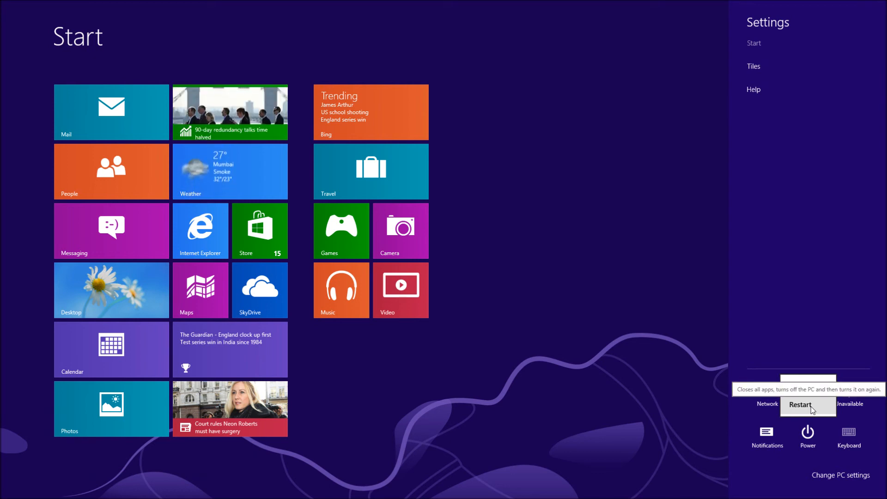
click(807, 404)
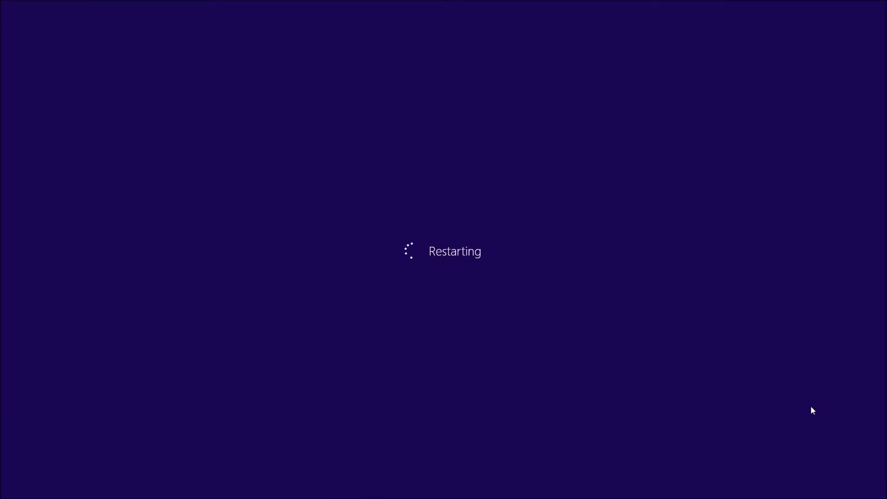